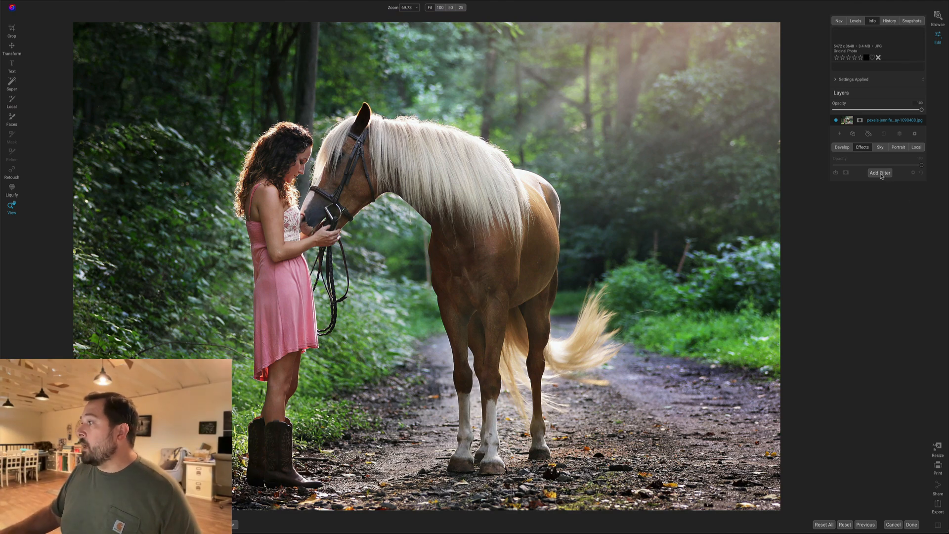
Start a new filter and limit its mask to Flora and Natural Ground.
left_click(880, 172)
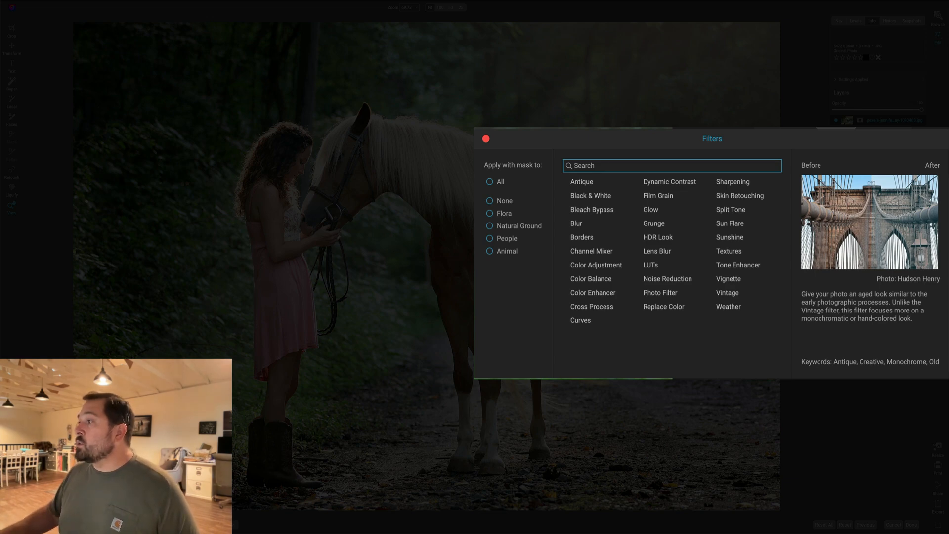
mouse_move(516, 172)
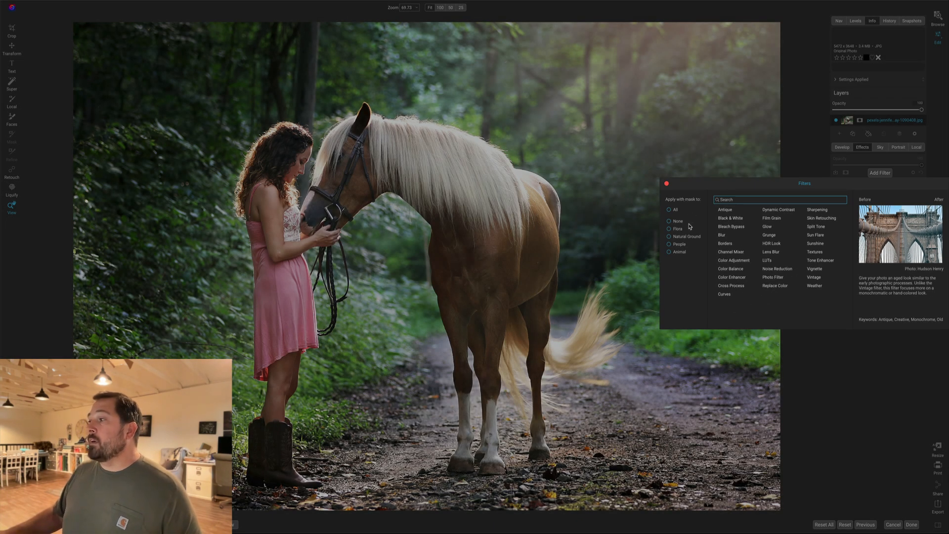
left_click(668, 236)
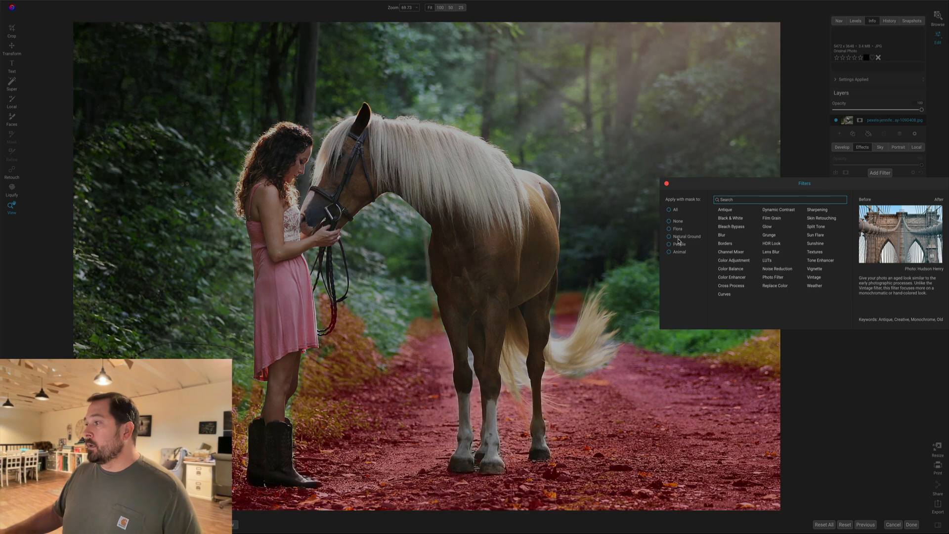
left_click(668, 252)
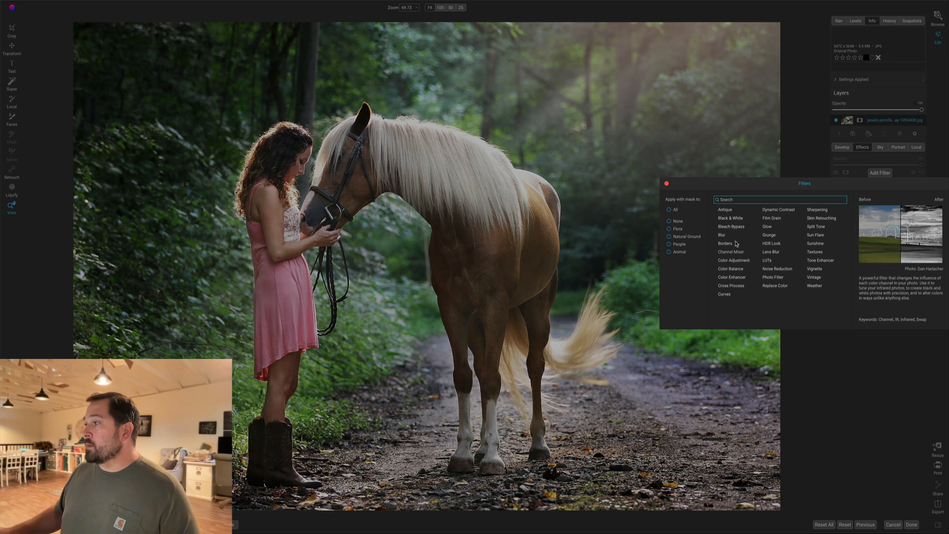
left_click(669, 229)
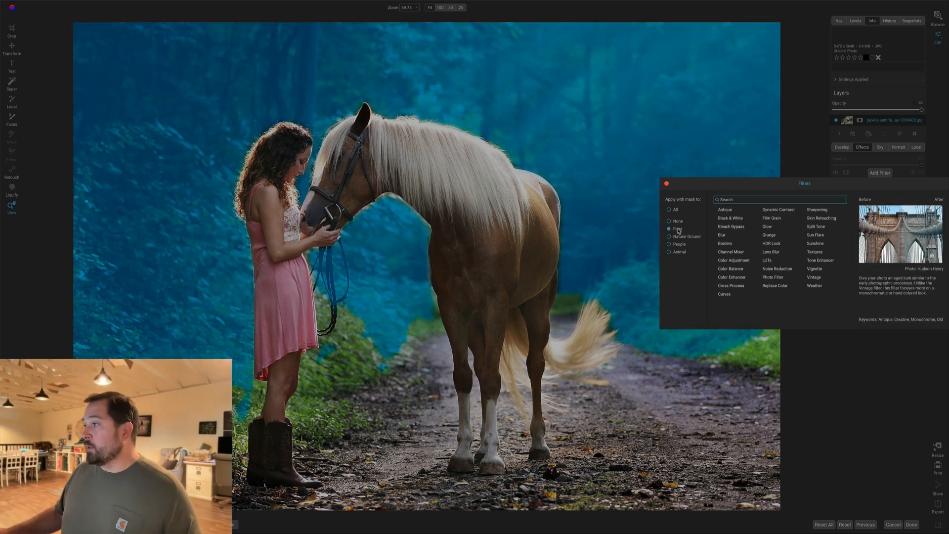
left_click(668, 237)
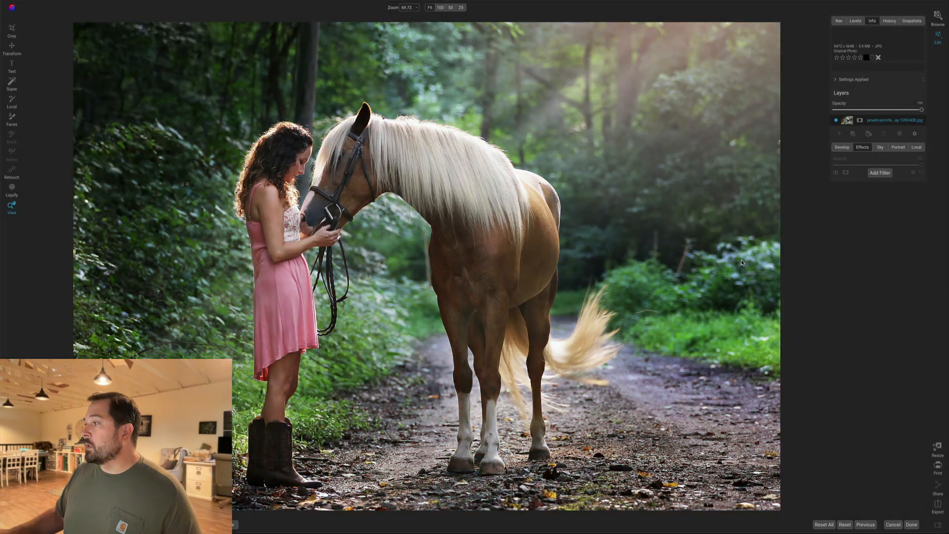
Add a Color Adjustment on the Foliage range with lowered Brightness to darken the greens.
left_click(880, 172)
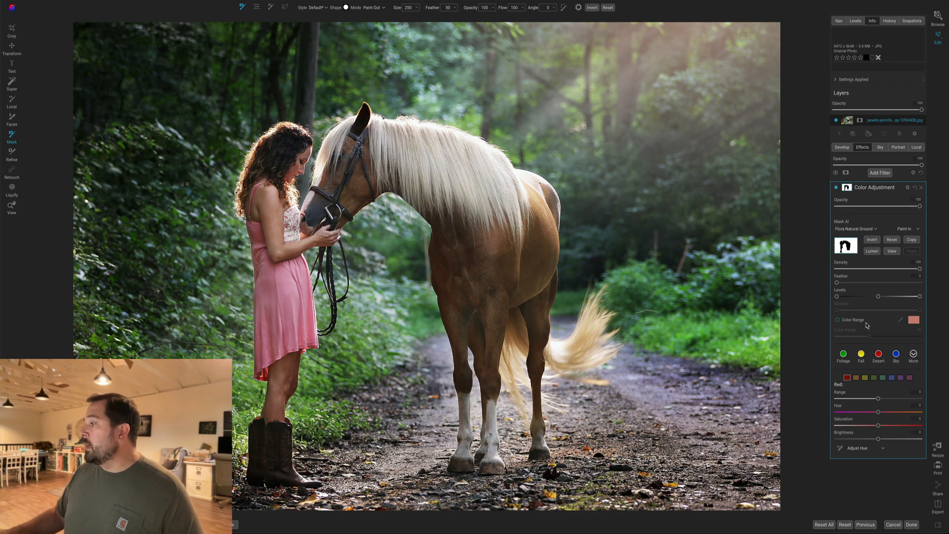
left_click(842, 353)
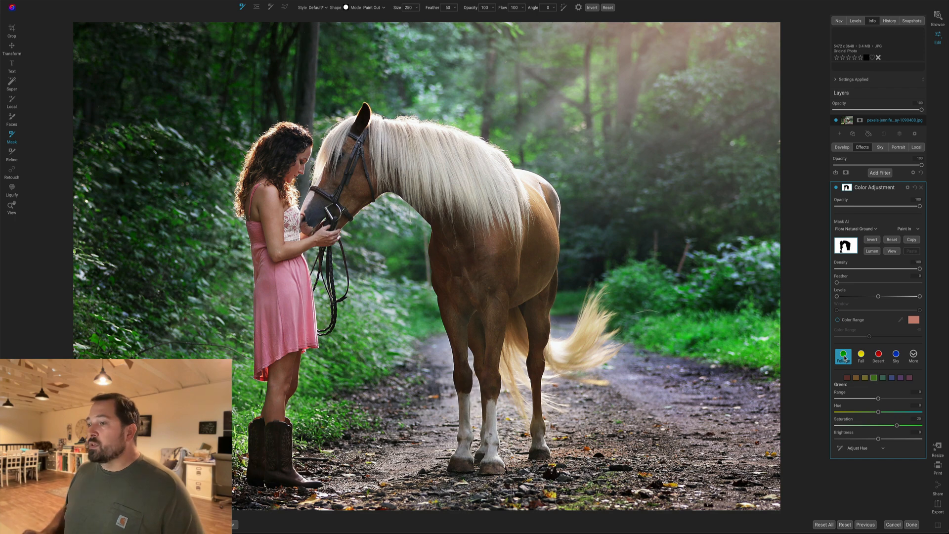
mouse_move(844, 355)
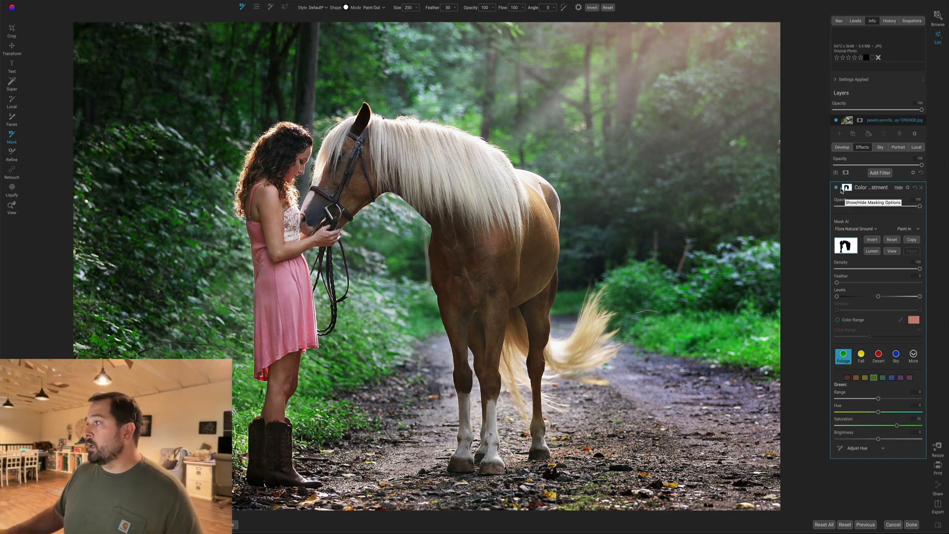
left_click(836, 188)
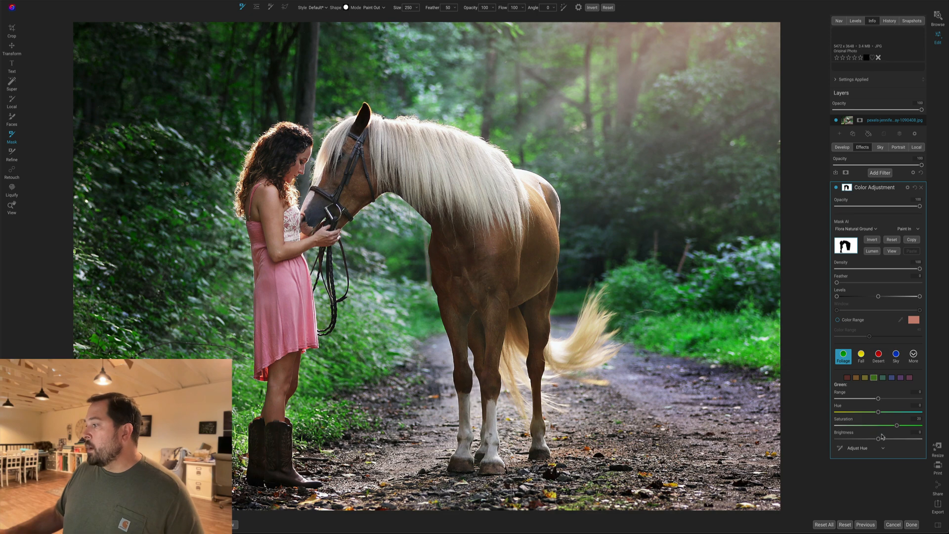
left_click_drag(878, 438, 853, 438)
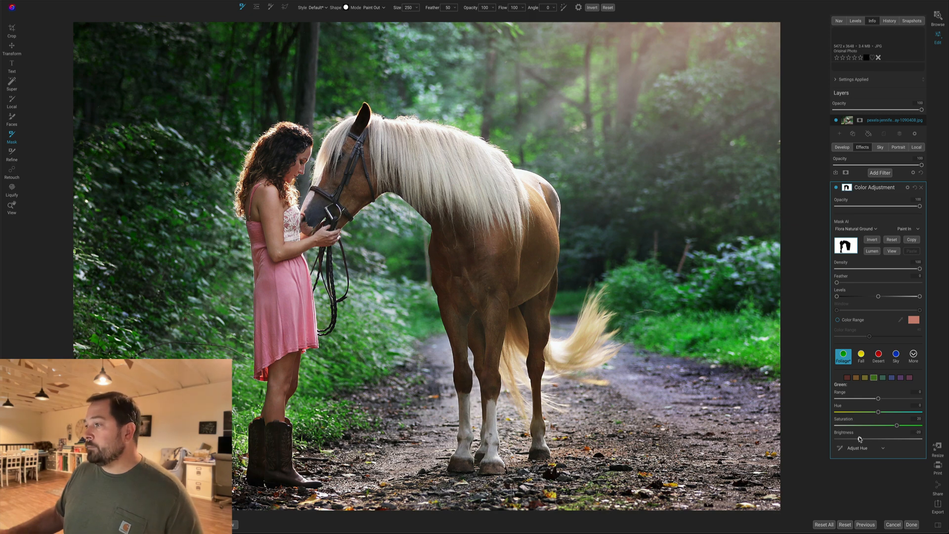
mouse_move(860, 439)
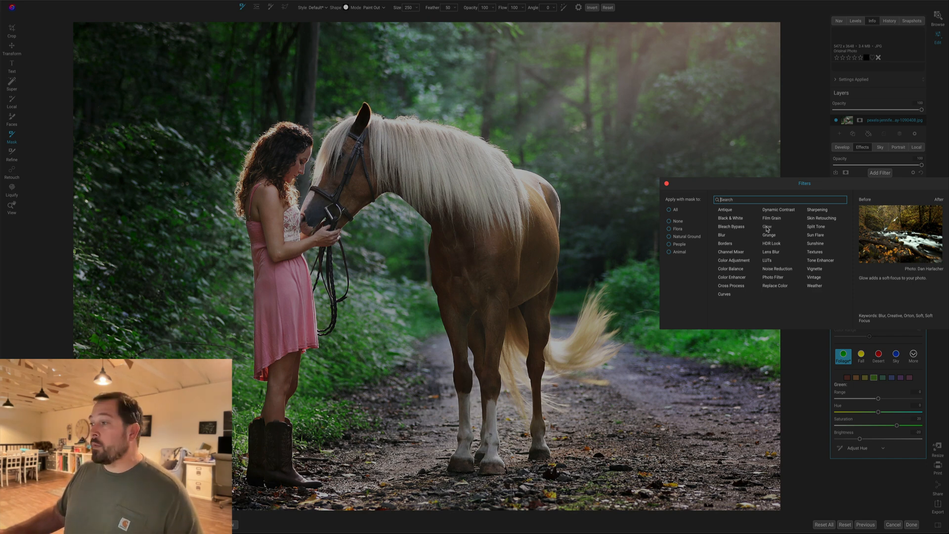
Add a Glow filter masked to the horse only.
left_click(669, 252)
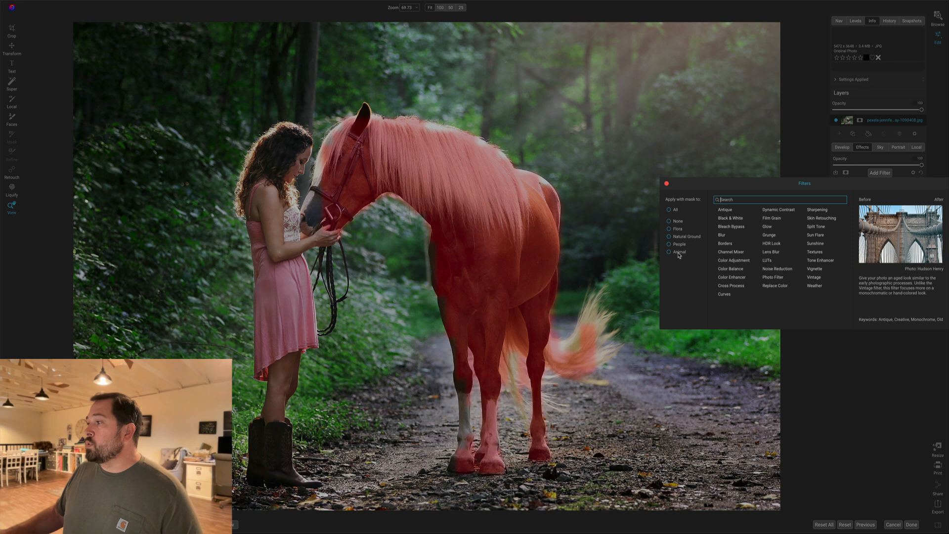
left_click(668, 252)
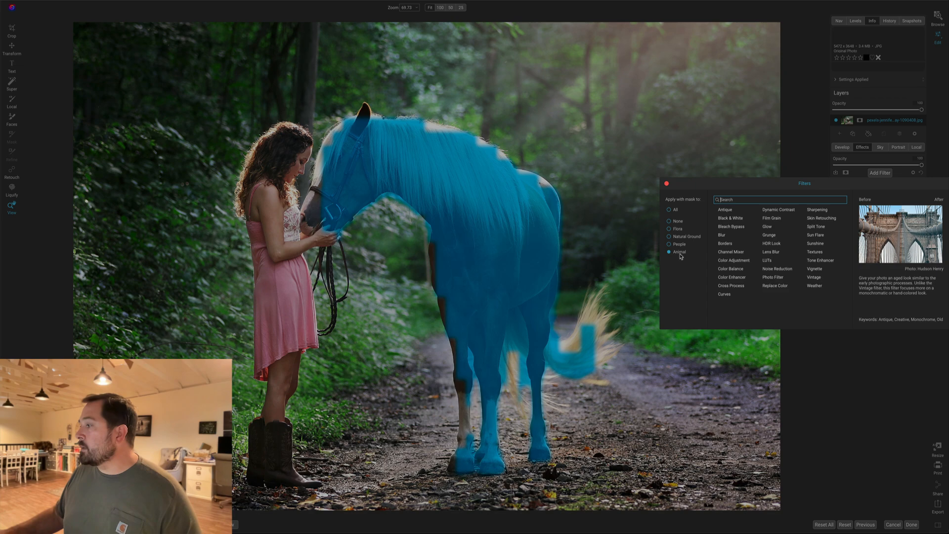
mouse_move(766, 227)
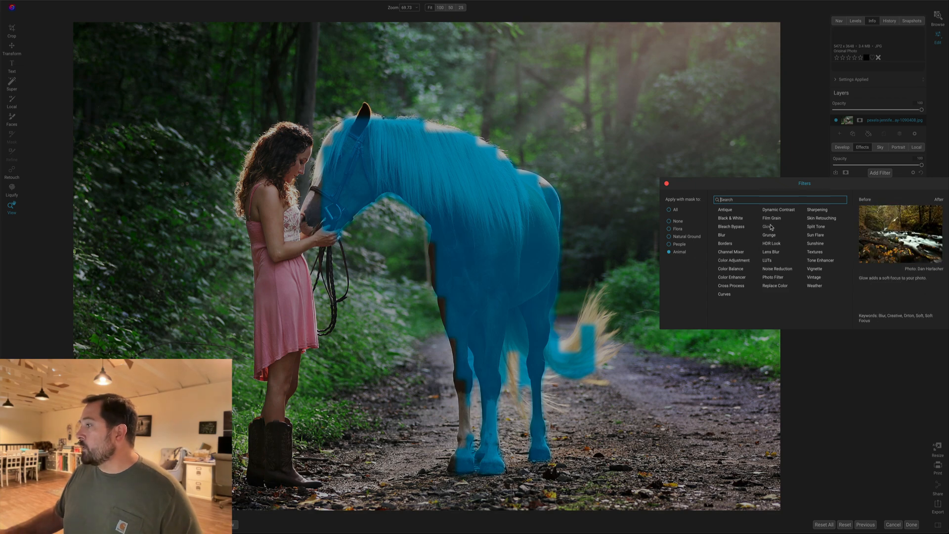
left_click(767, 226)
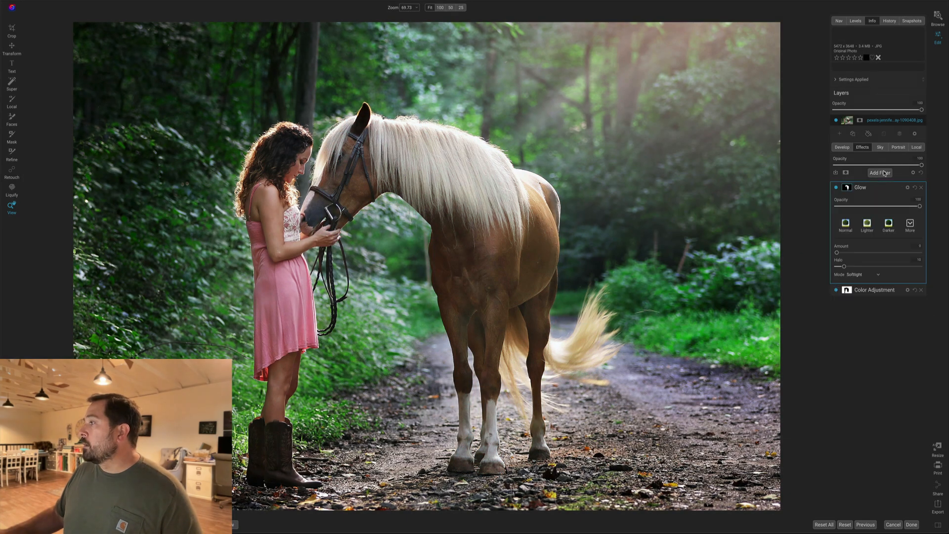
Cycle the glow style presets and settle on the preferred one for the horse.
left_click(888, 225)
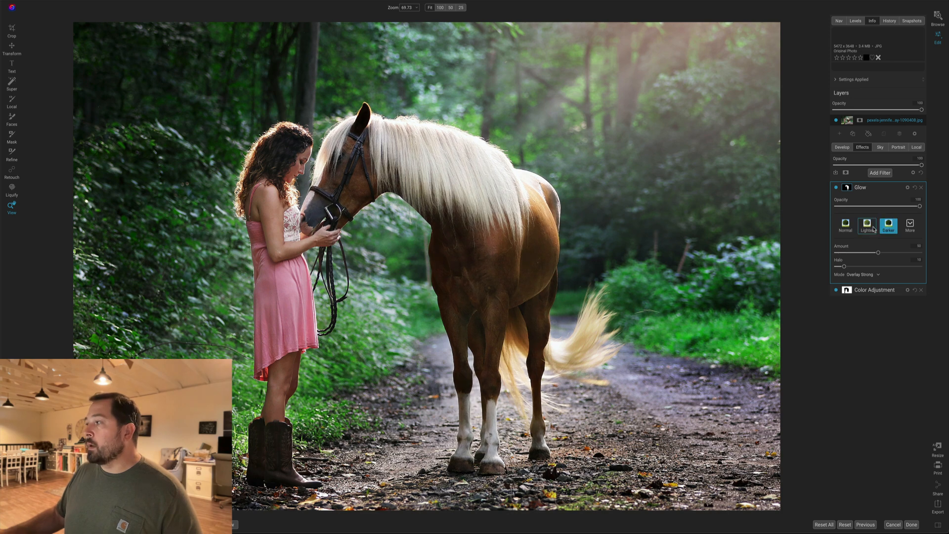
left_click(844, 225)
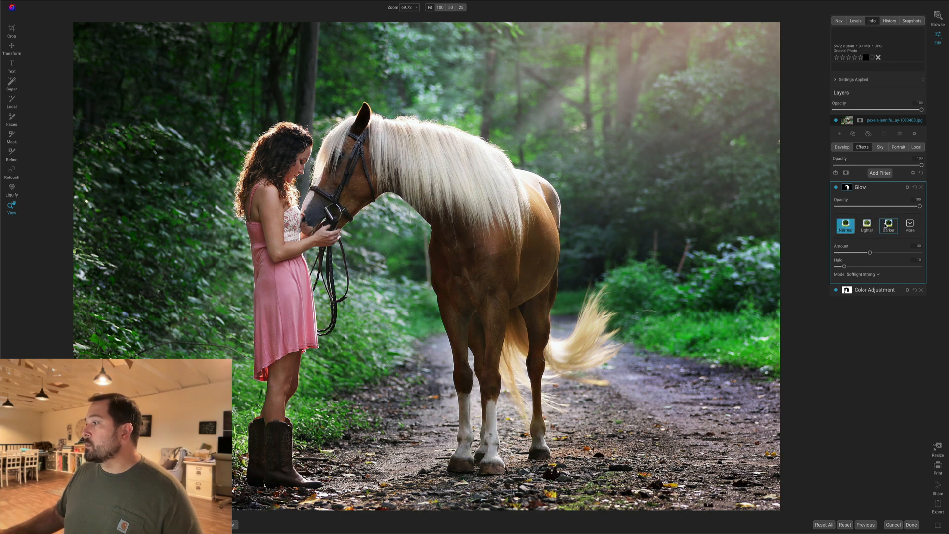
left_click(888, 225)
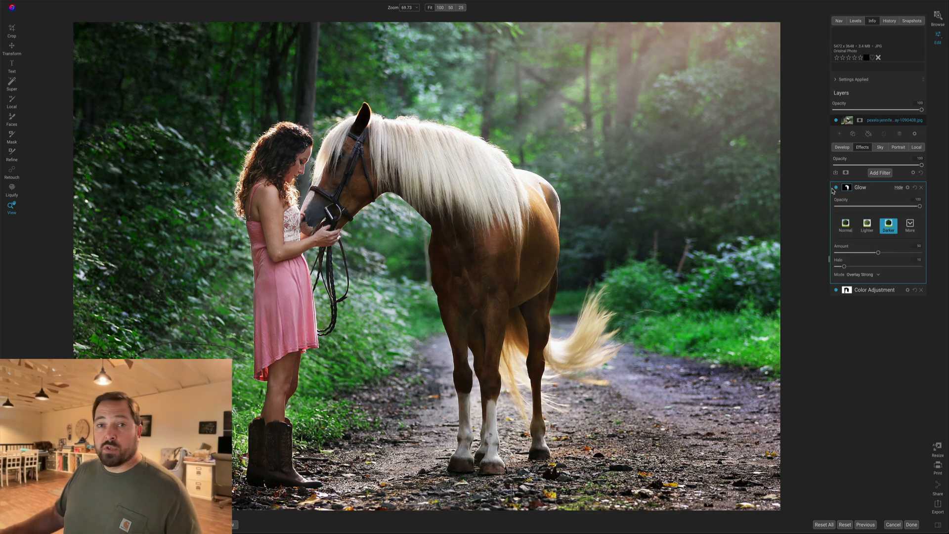
left_click(880, 172)
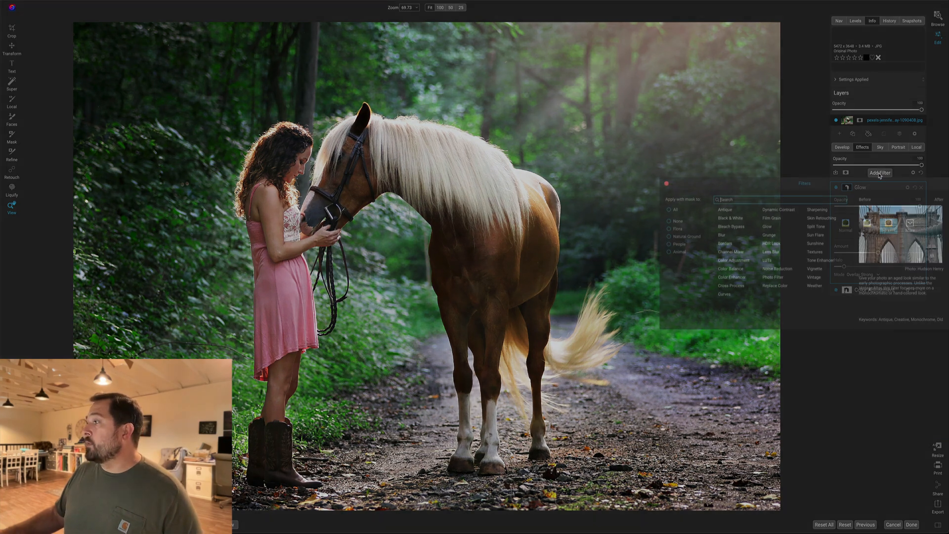
Add a Replace Color filter masked to People, sample the pink dress and shift its hue to magenta.
left_click(668, 244)
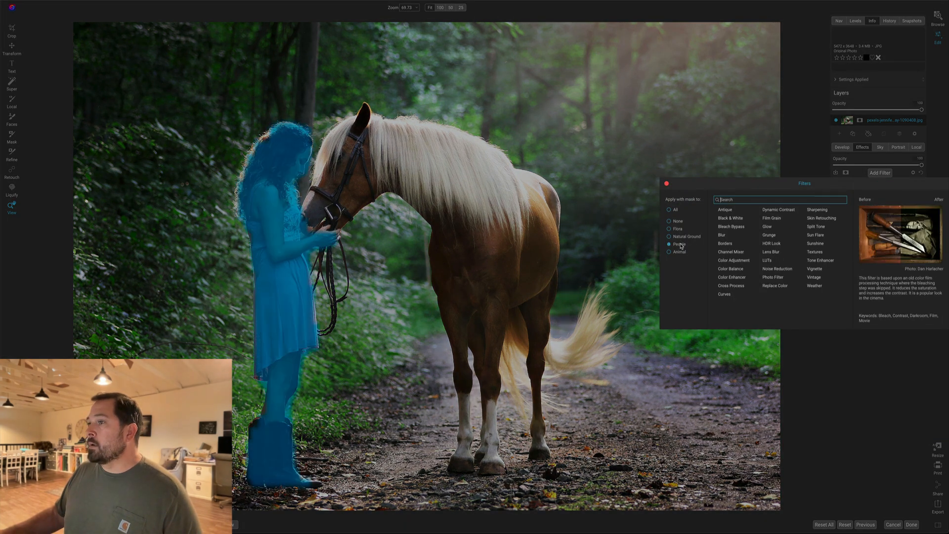
mouse_move(734, 260)
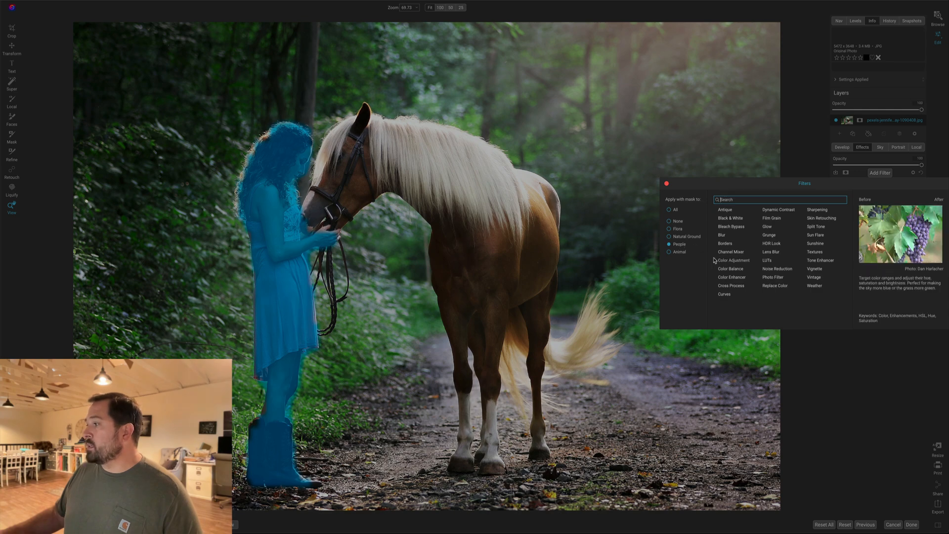
left_click(776, 284)
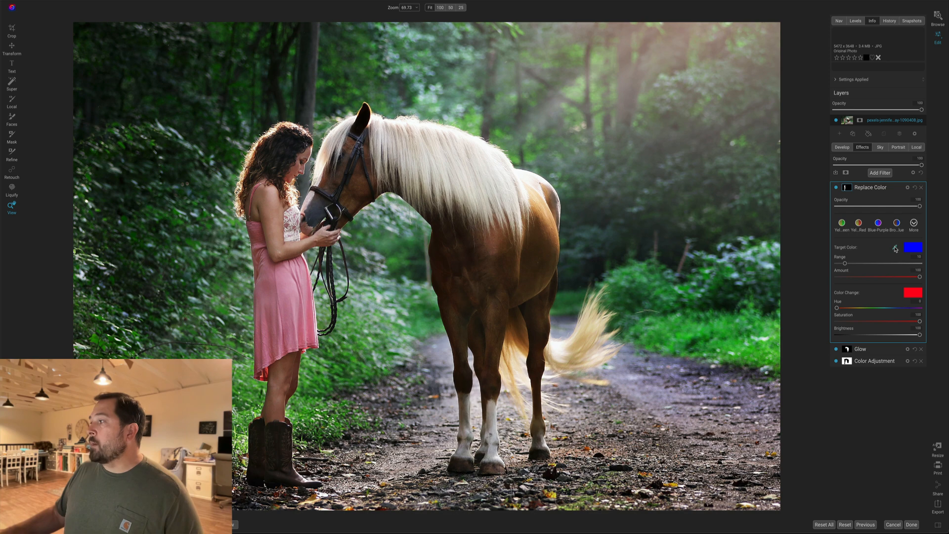
left_click(268, 287)
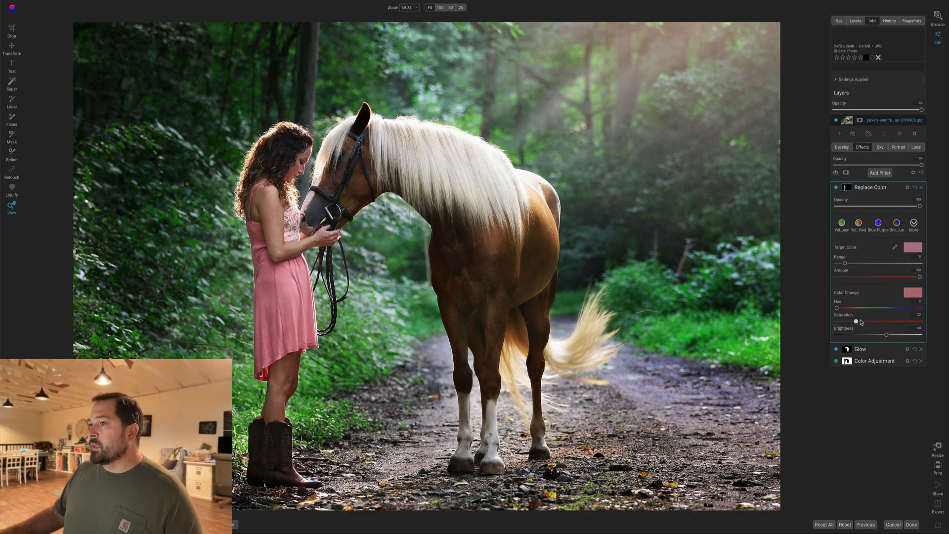
left_click_drag(887, 308, 899, 308)
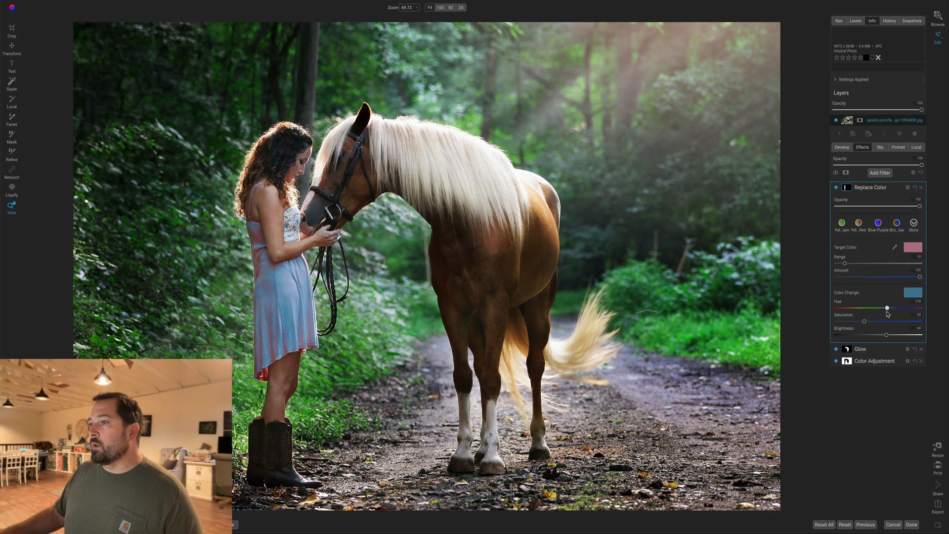
left_click_drag(886, 307, 904, 307)
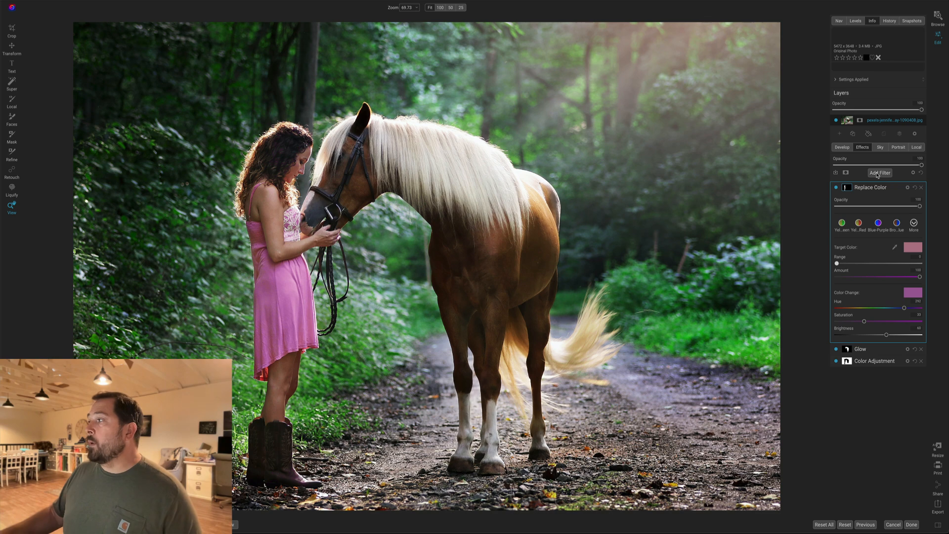
Add a Sun Flare filter and settle its Amount slightly below the default.
left_click(880, 172)
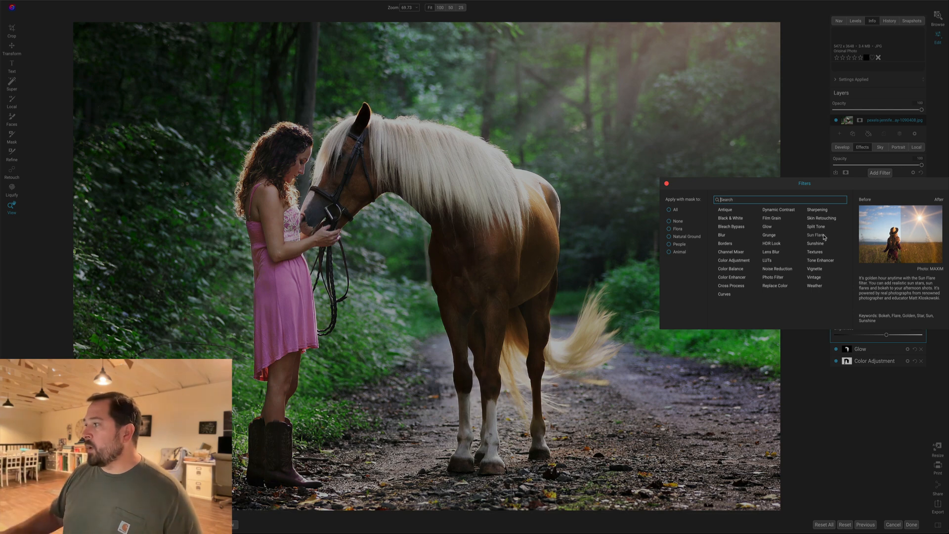
left_click(814, 235)
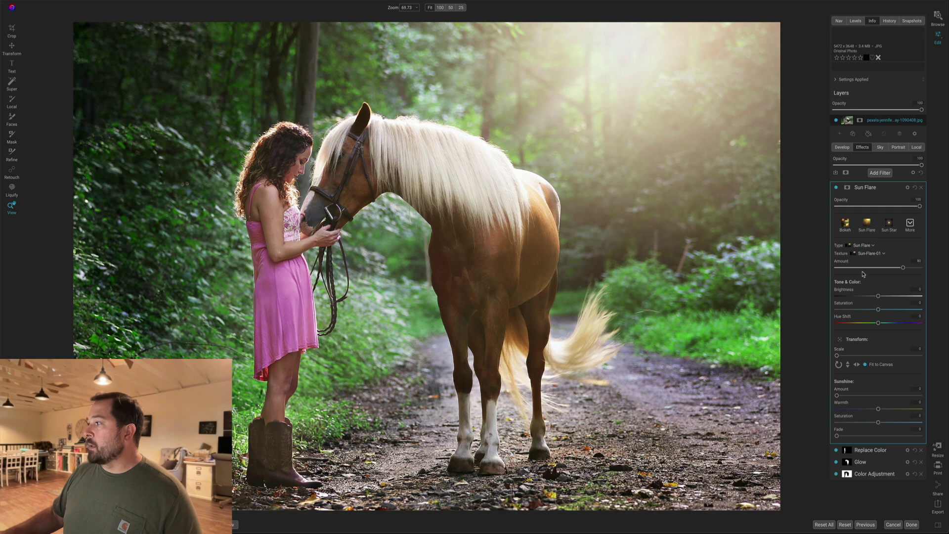
left_click_drag(904, 268, 865, 268)
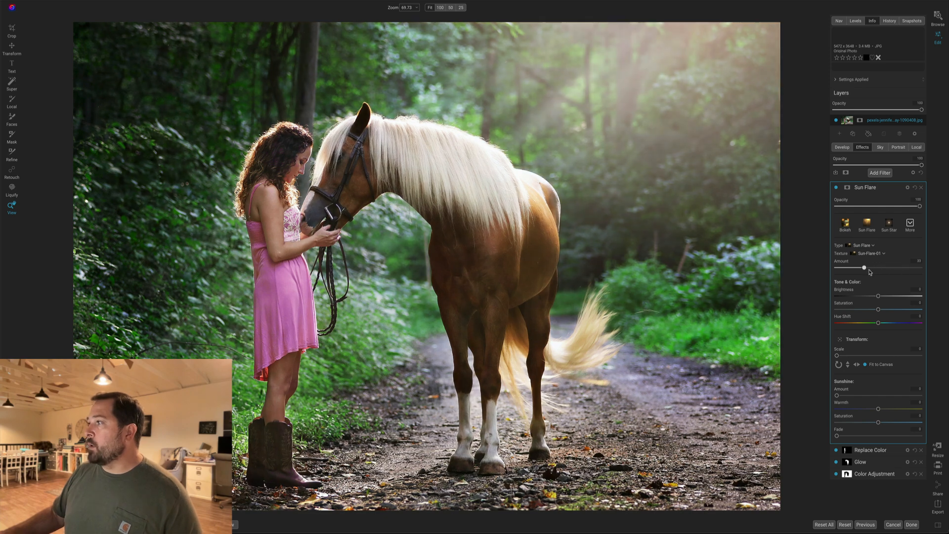
left_click_drag(864, 268, 886, 268)
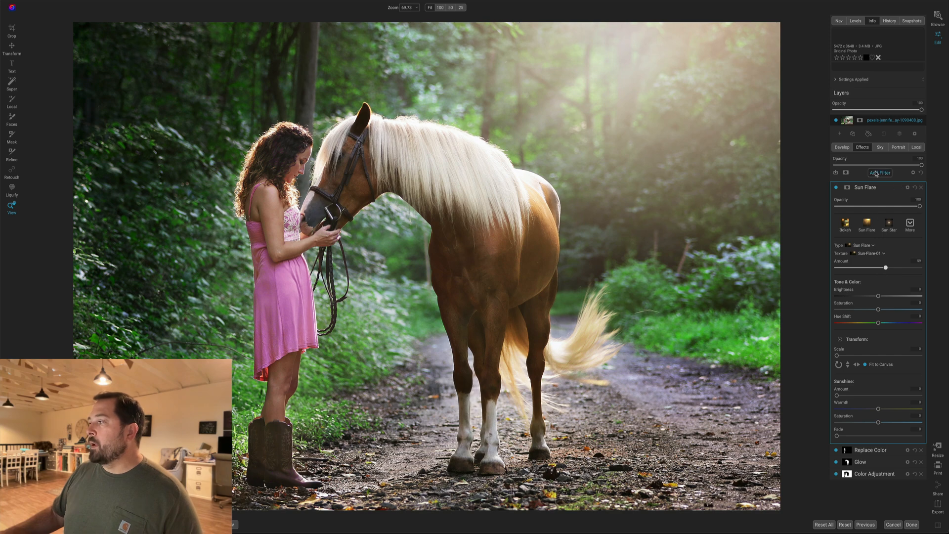
Add a Vignette filter using the Big Softy style.
left_click(880, 172)
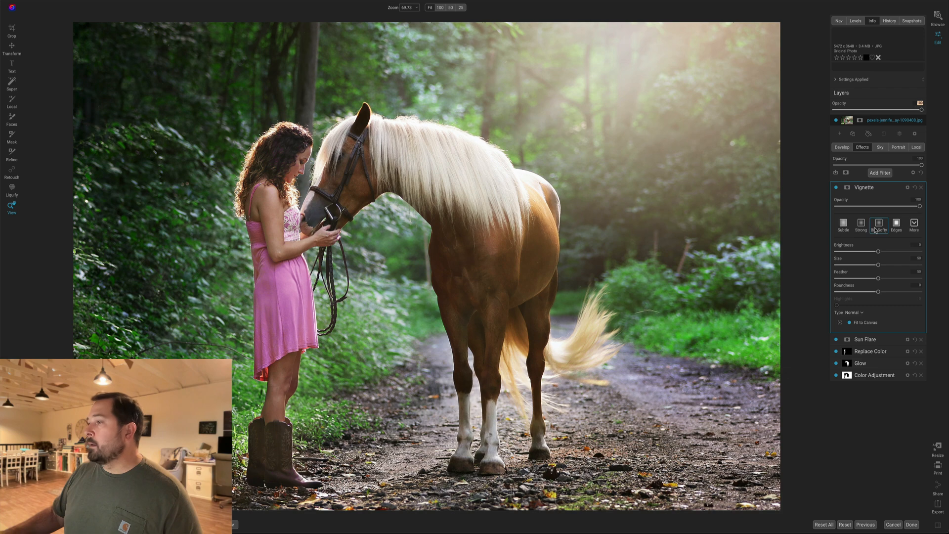
left_click(878, 224)
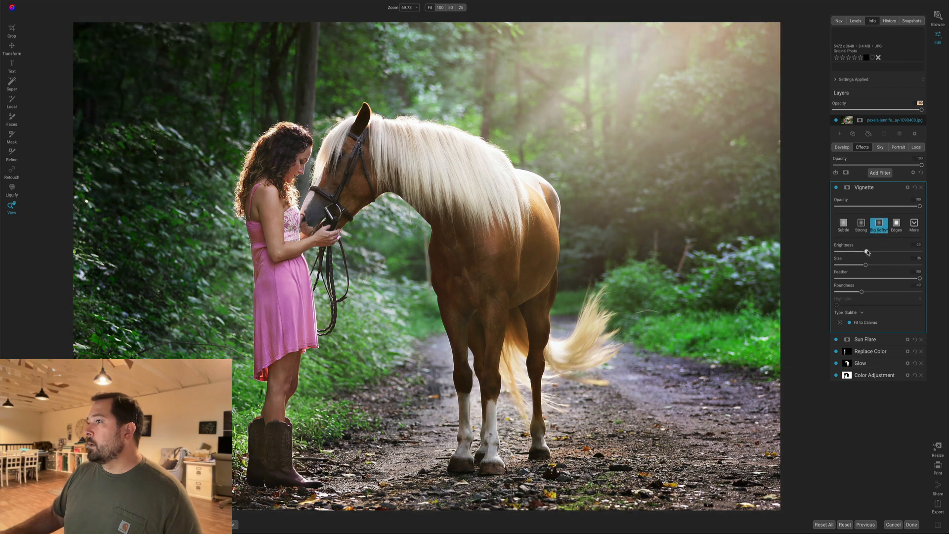